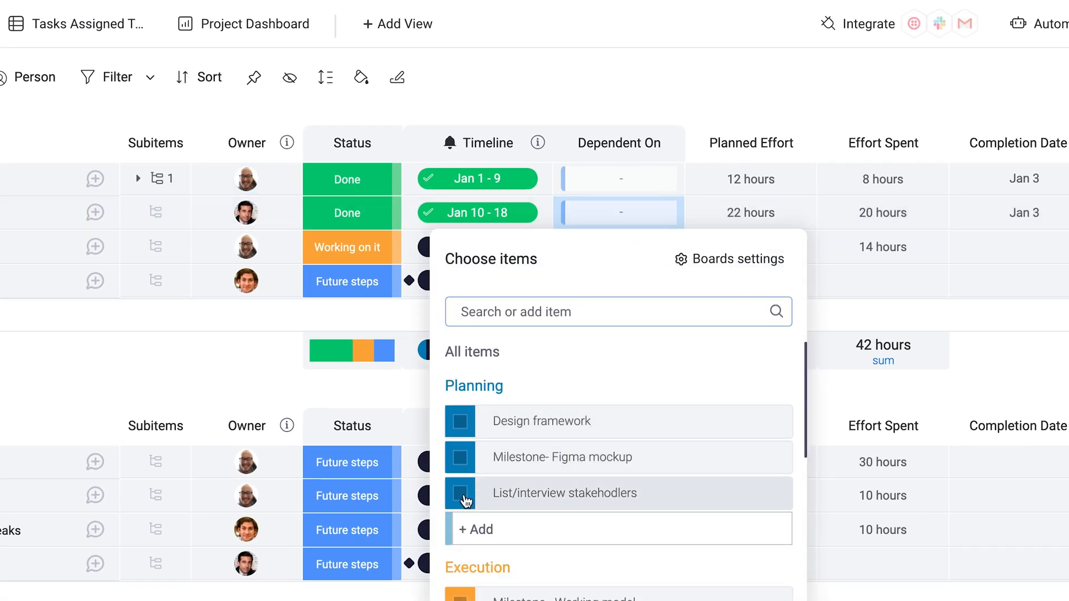
# Step: Make Map out functionality depend on stakeholder interviews, set Design framework to Jan 20–28, and the Figma milestone to Jan 29
pyautogui.click(460, 493)
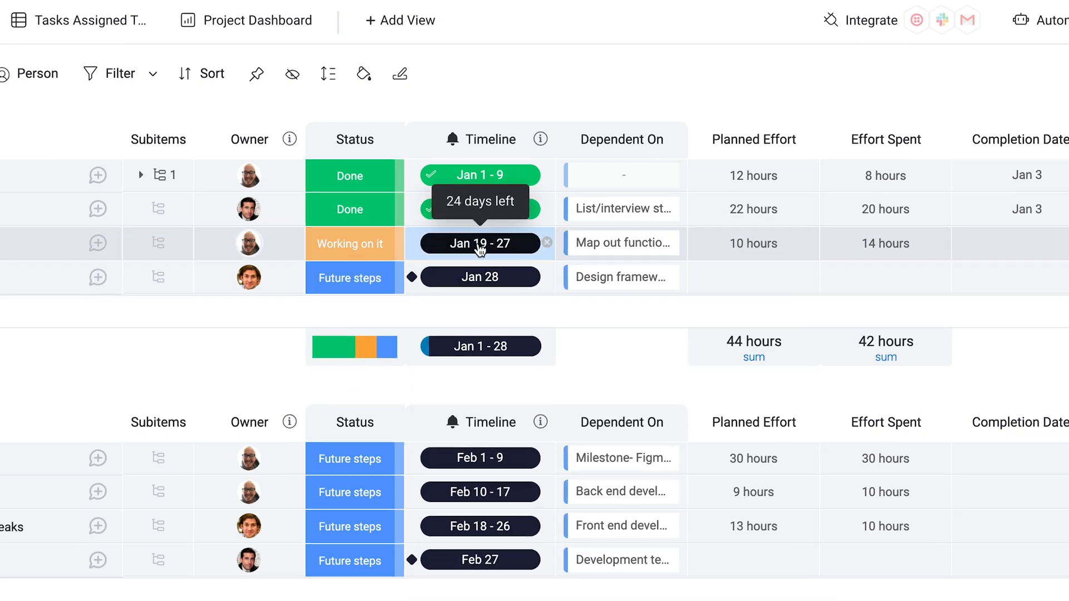
pyautogui.click(479, 244)
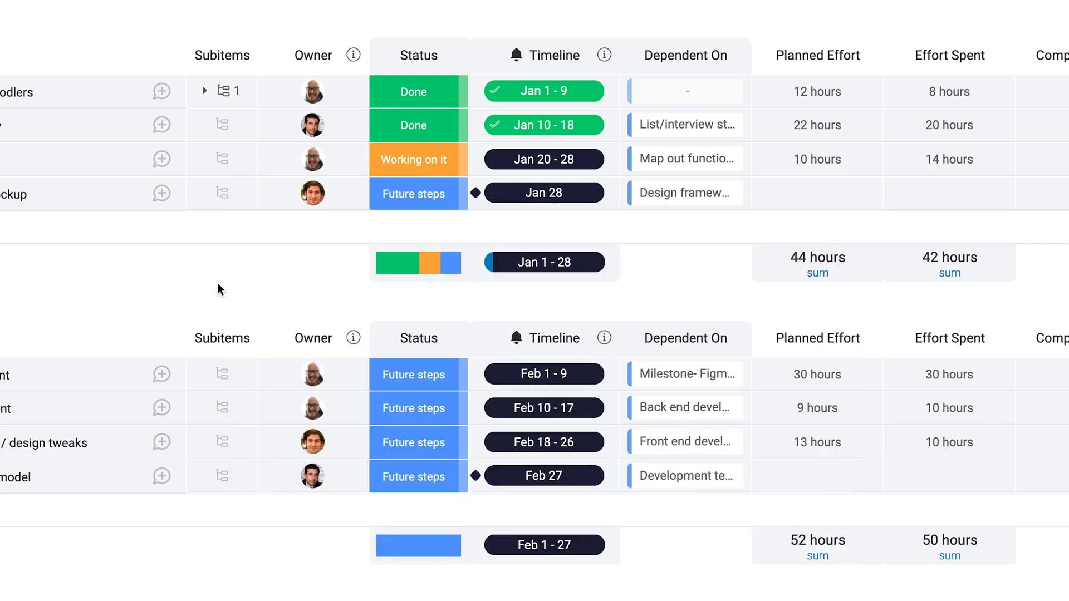
pyautogui.moveTo(475, 193)
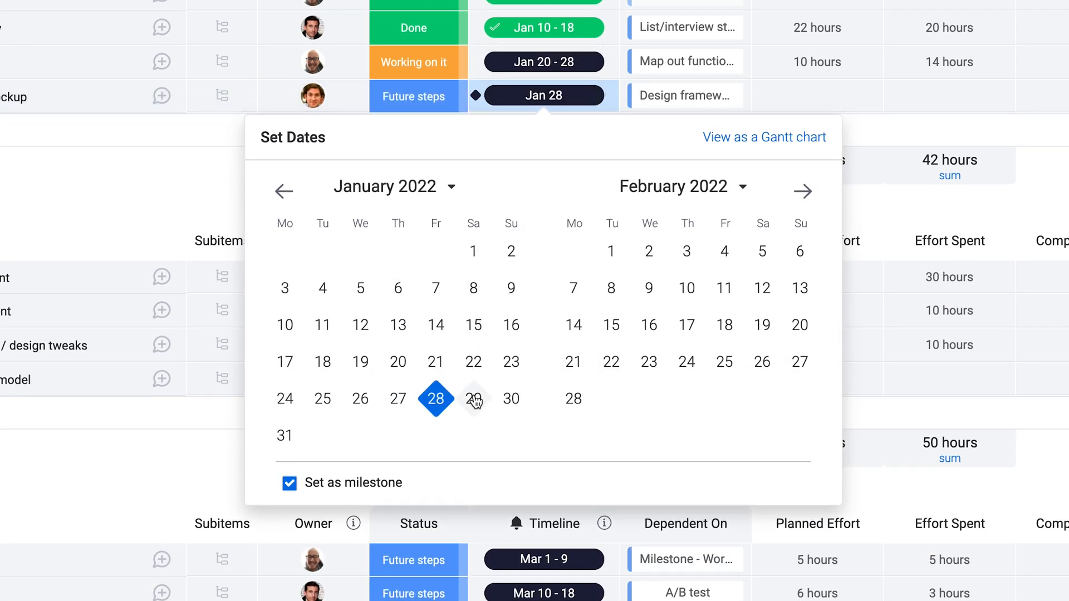
pyautogui.click(474, 399)
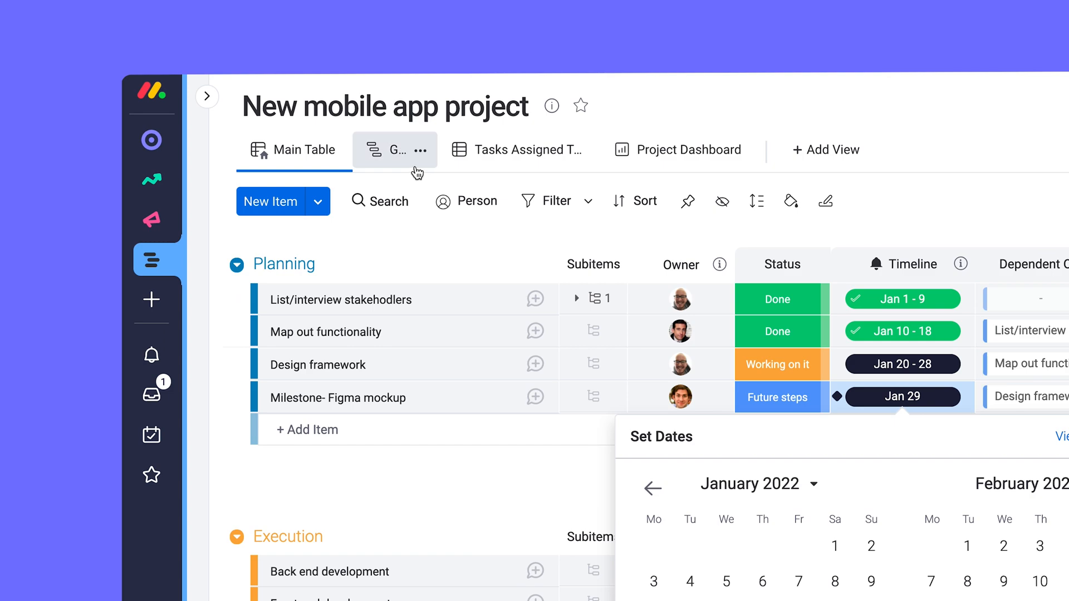
# Step: In Gantt view, shift Map out functionality to Jan 14–22, Design framework to Jan 24–Feb 1, milestone to Feb 2
pyautogui.click(394, 149)
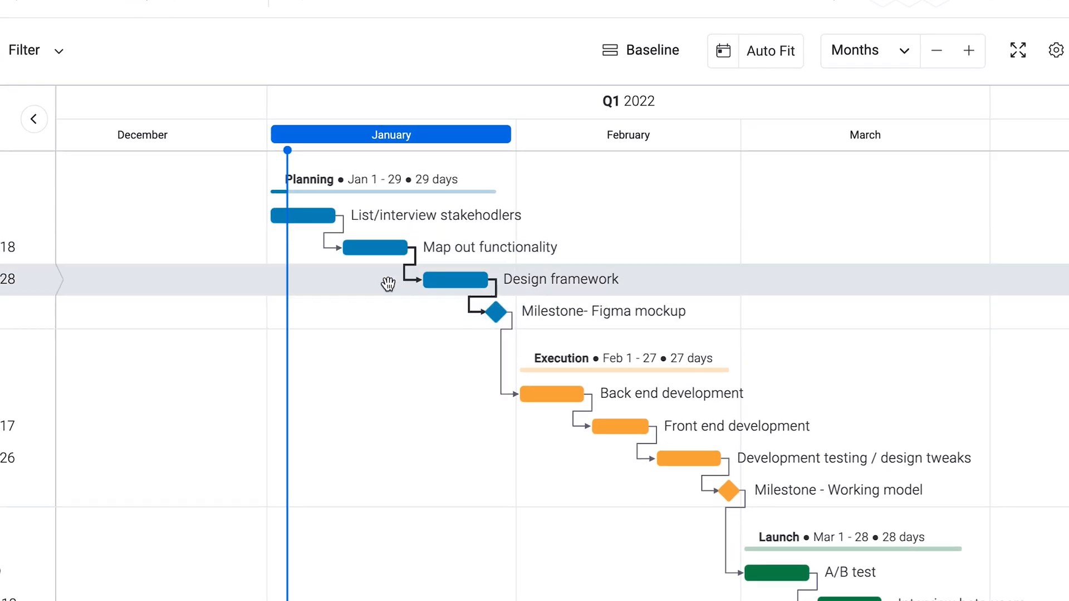
pyautogui.click(374, 247)
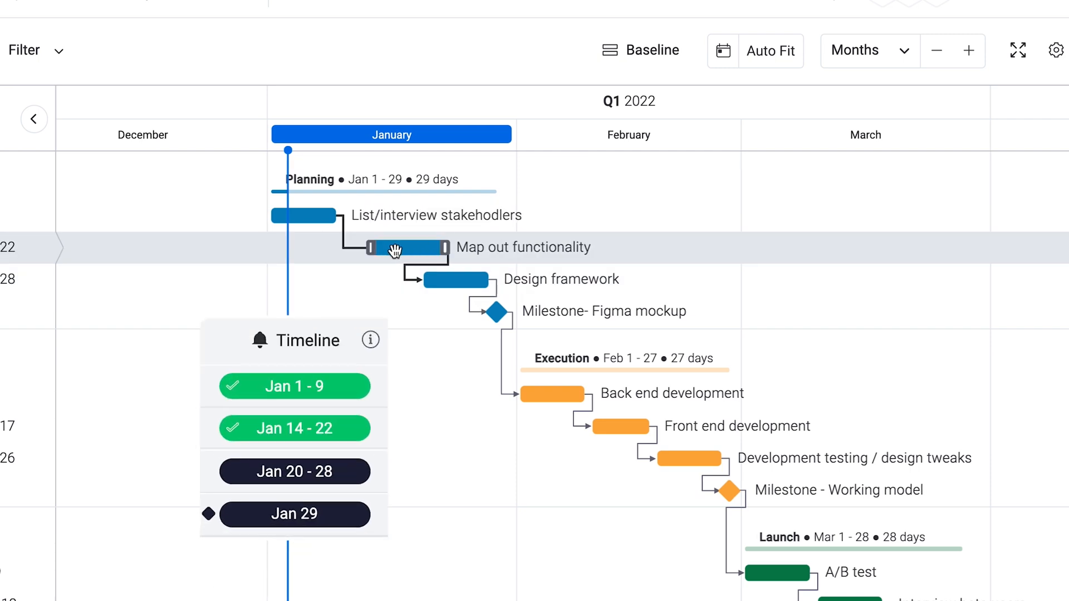
pyautogui.moveTo(406, 247); pyautogui.dragTo(453, 247)
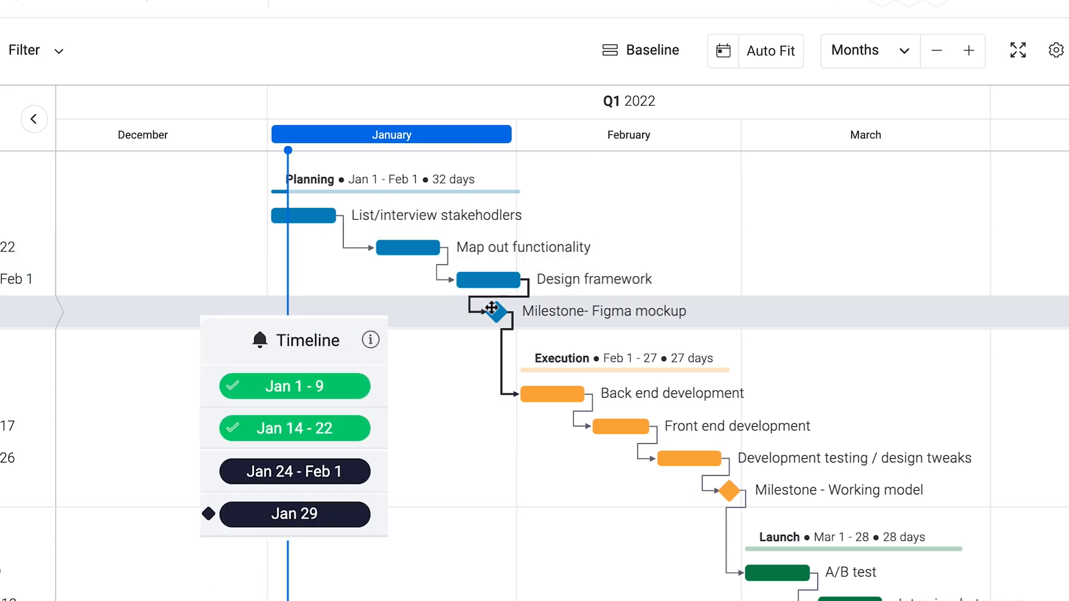
pyautogui.moveTo(492, 310); pyautogui.dragTo(526, 310)
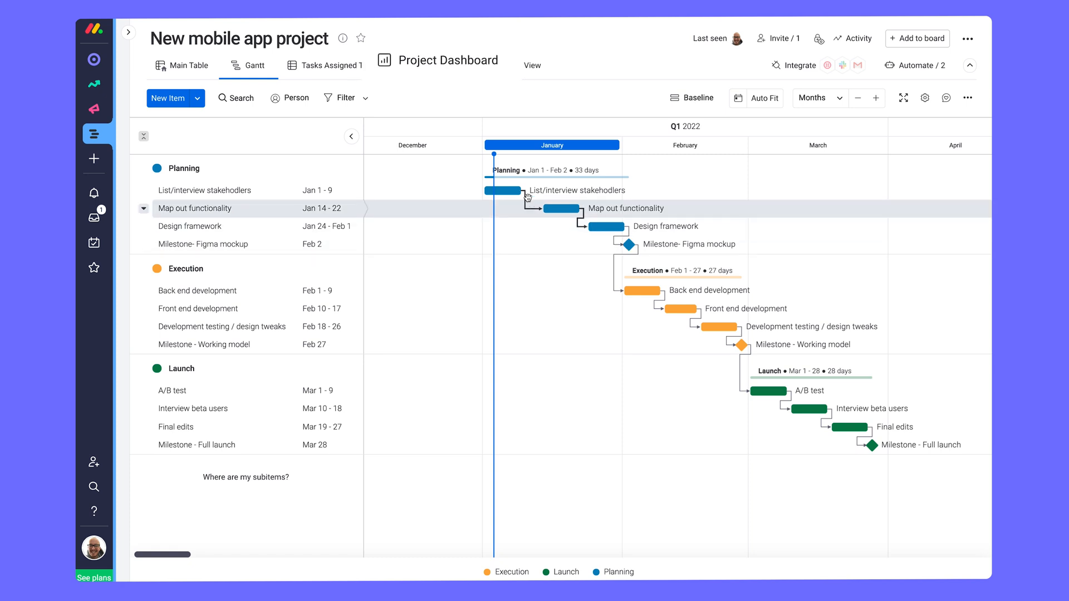
# Step: View the Project Dashboard's Task Progress chart (16.7% done), then close the expanded chart
pyautogui.click(446, 64)
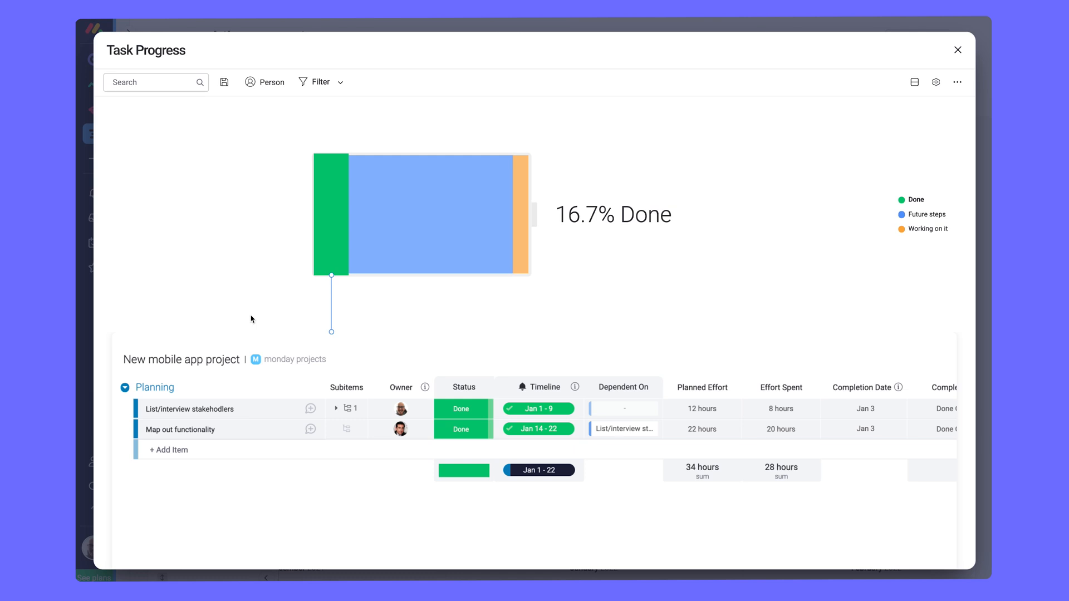
pyautogui.click(958, 50)
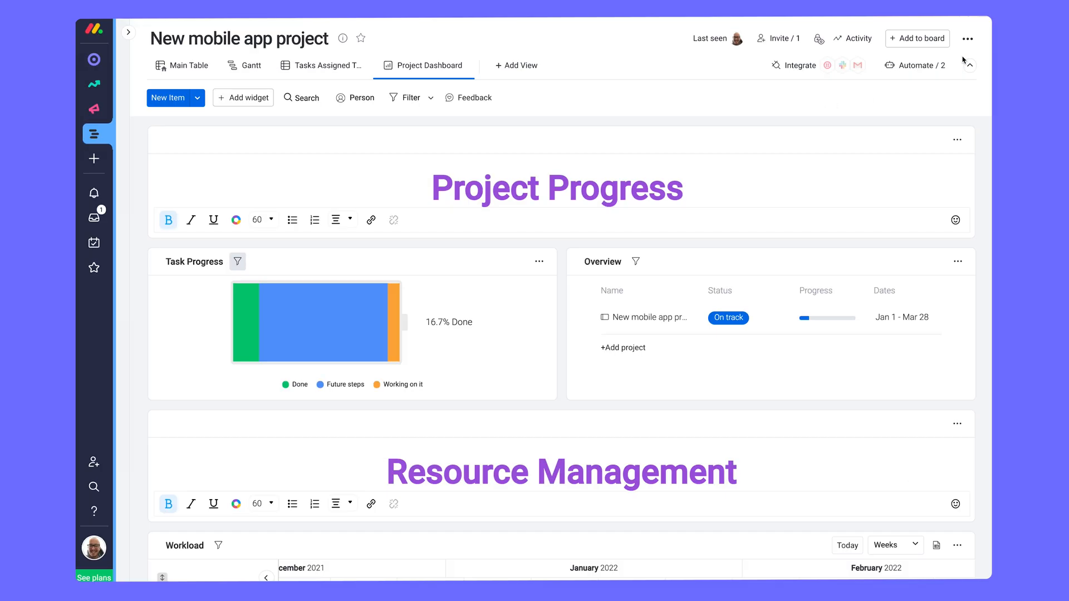
pyautogui.click(244, 98)
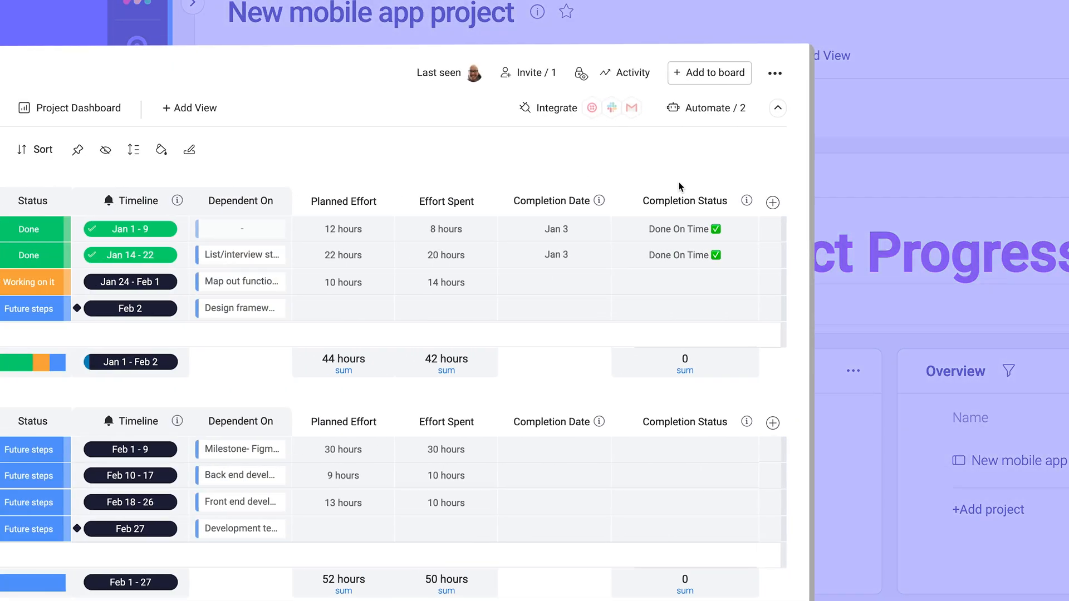
# Step: Add a Budget numbers column to the task table
pyautogui.click(773, 201)
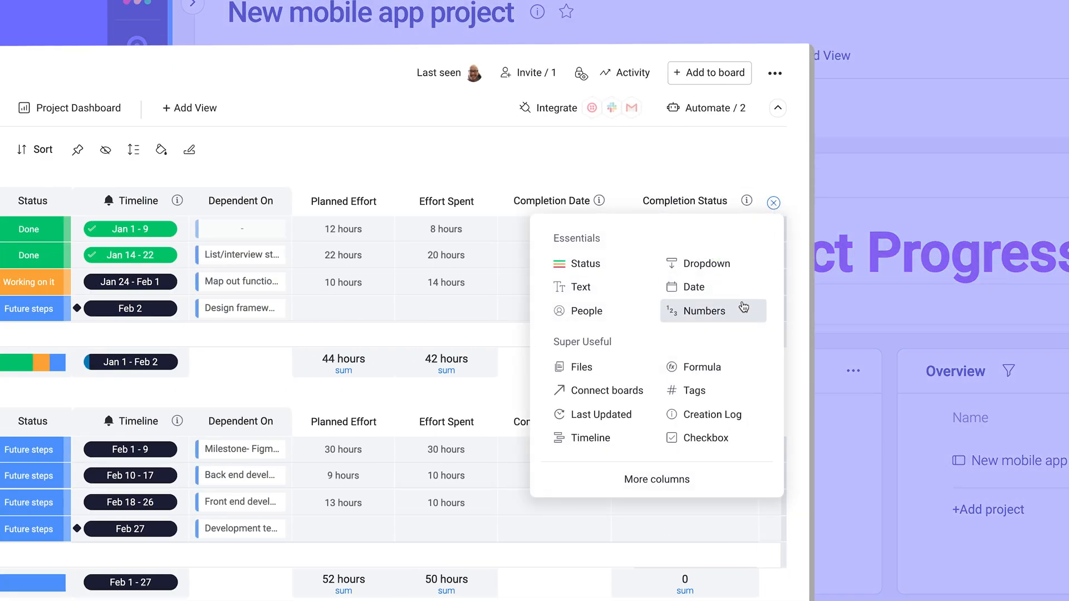
pyautogui.click(705, 311)
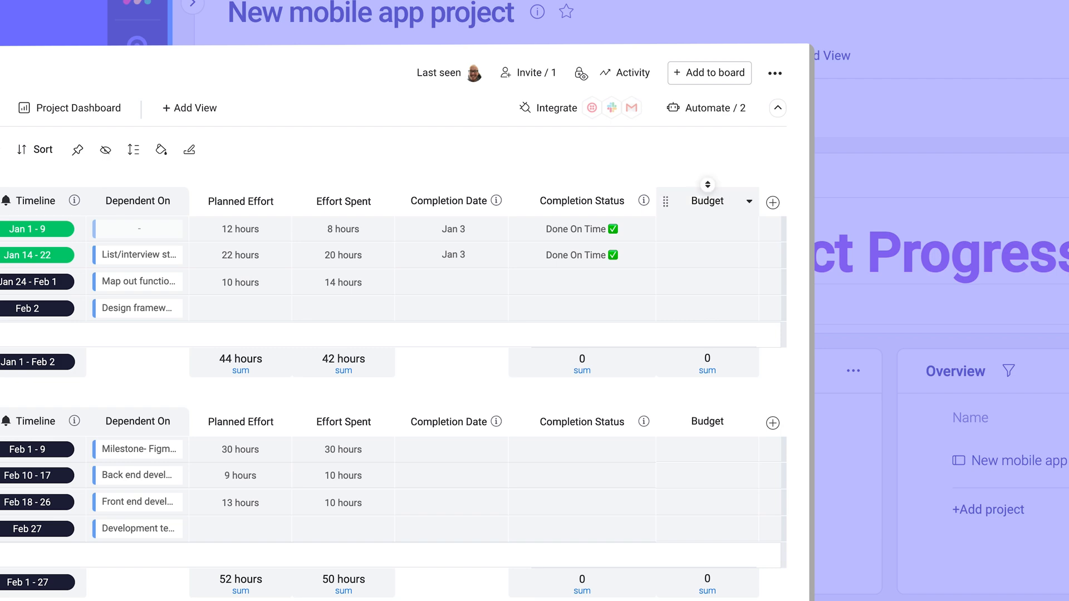
pyautogui.click(378, 107)
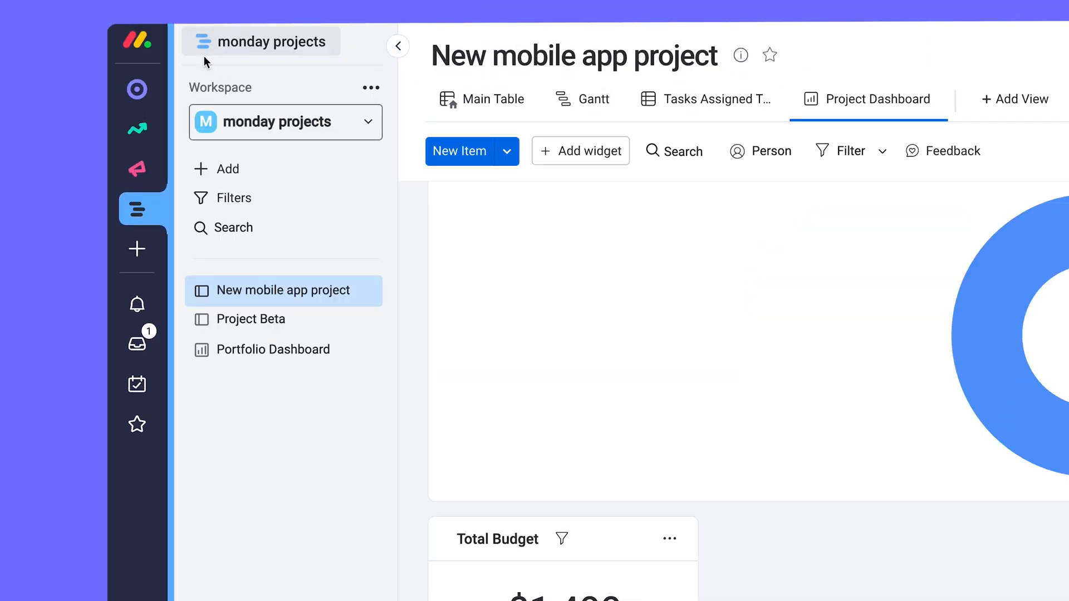
# Step: In the Portfolio Dashboard workload, open unassigned Task 6 and its owner field
pyautogui.click(273, 350)
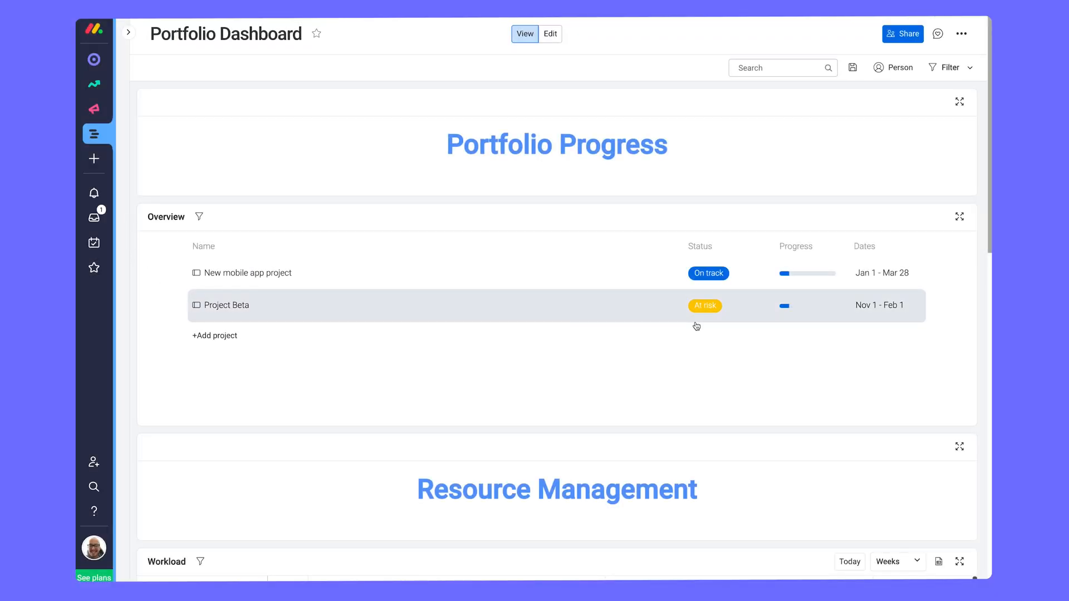
pyautogui.scroll(-3)
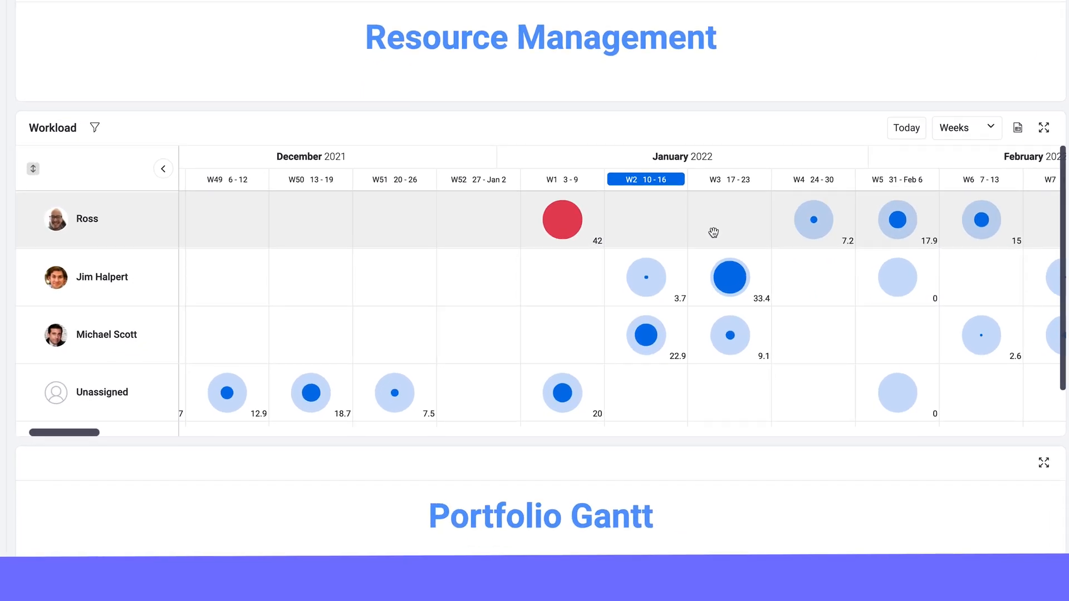
pyautogui.moveTo(629, 233)
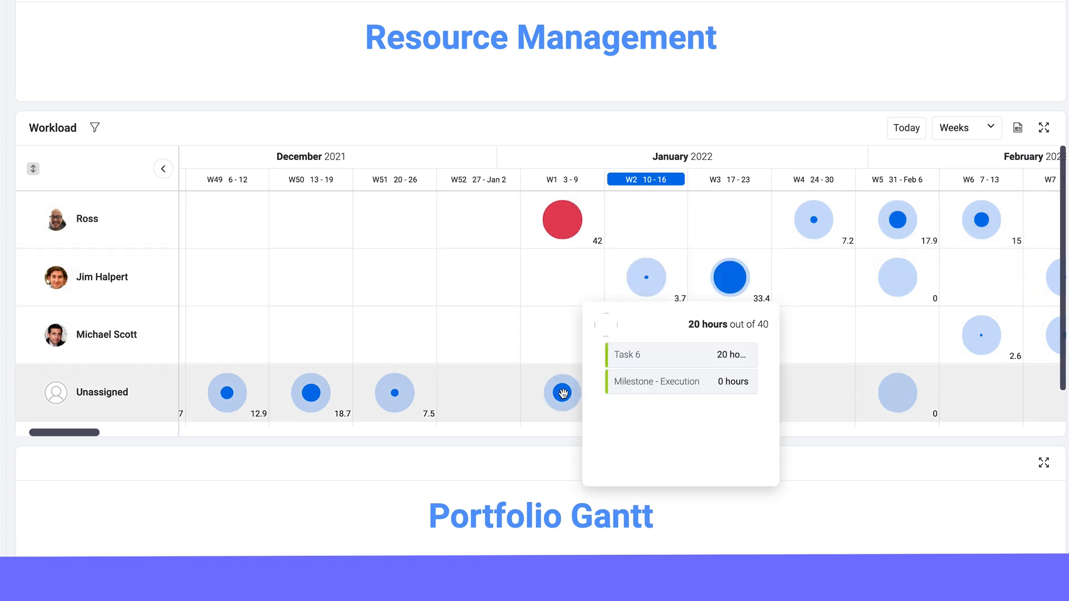
pyautogui.click(626, 355)
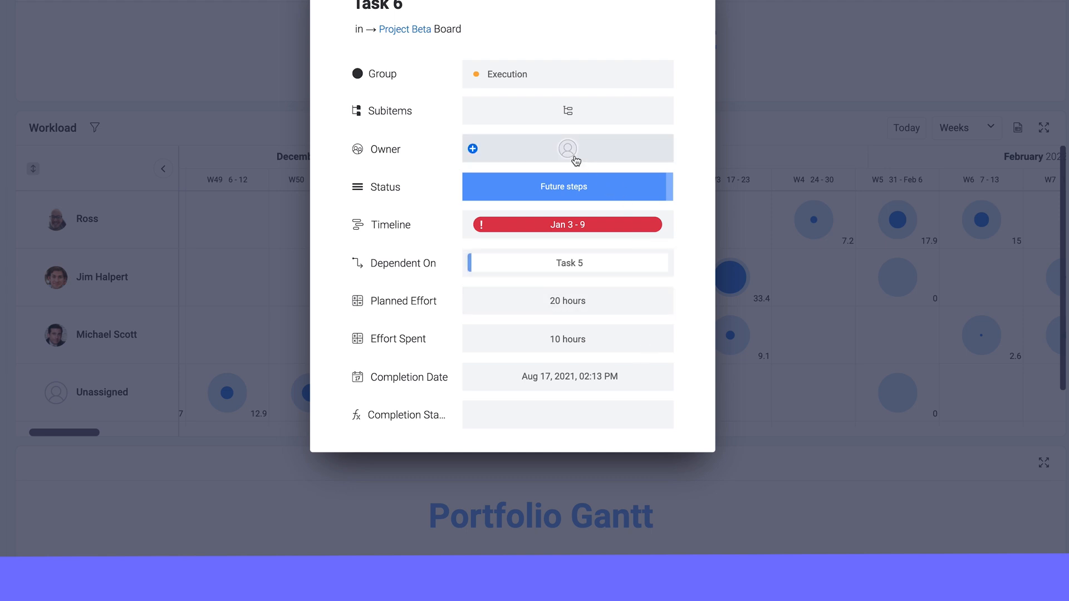
pyautogui.click(568, 149)
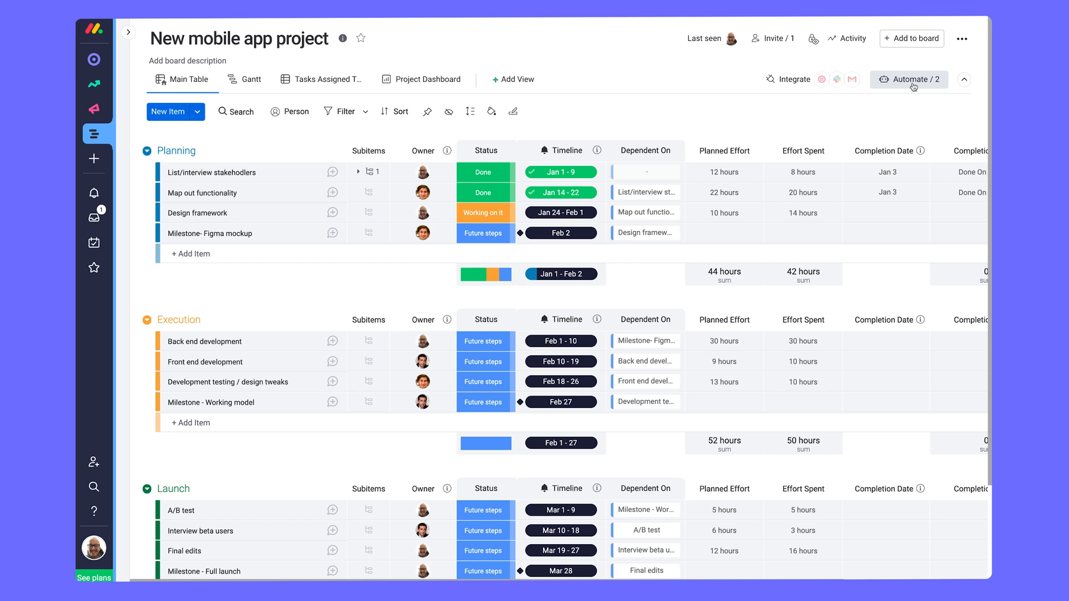
# Step: View the board's two active automations: completion date setting and owner deadline reminders
pyautogui.click(908, 79)
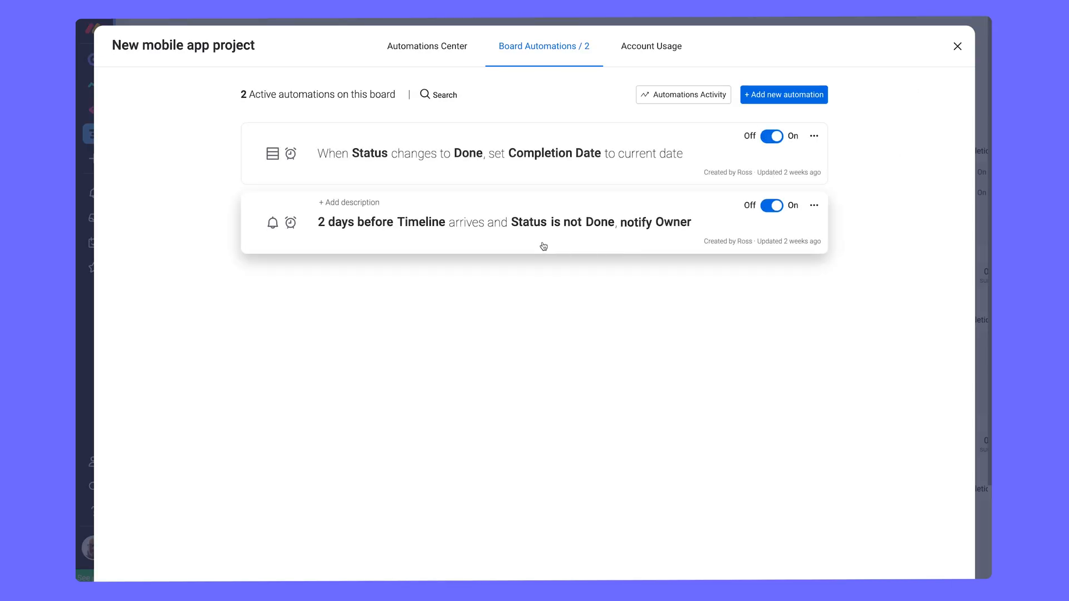
pyautogui.moveTo(419, 236)
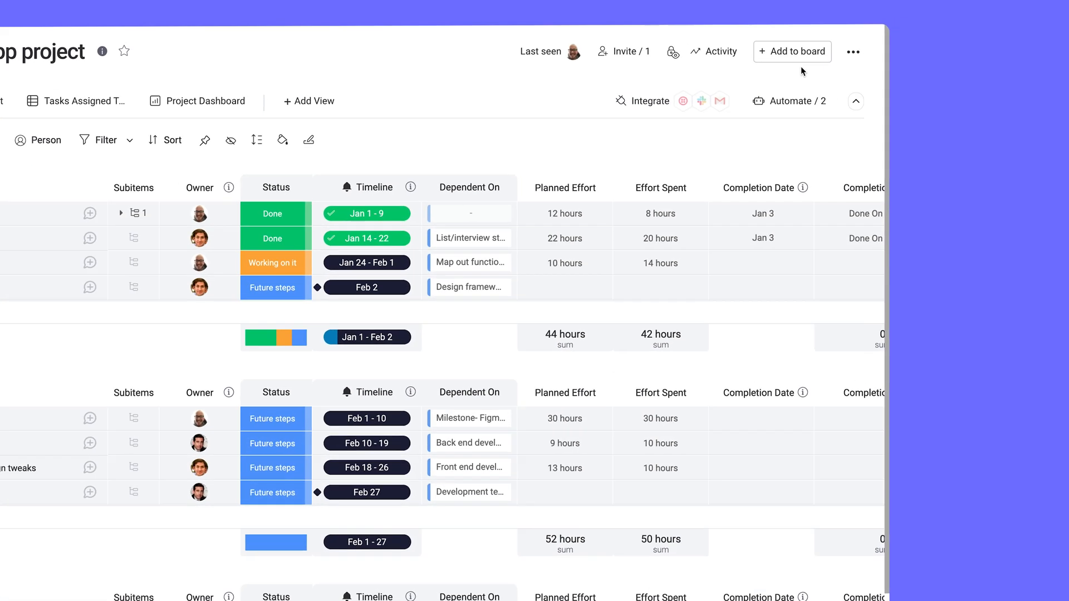
# Step: Save New mobile app project as an account-wide template via More actions > Save as a template
pyautogui.click(851, 52)
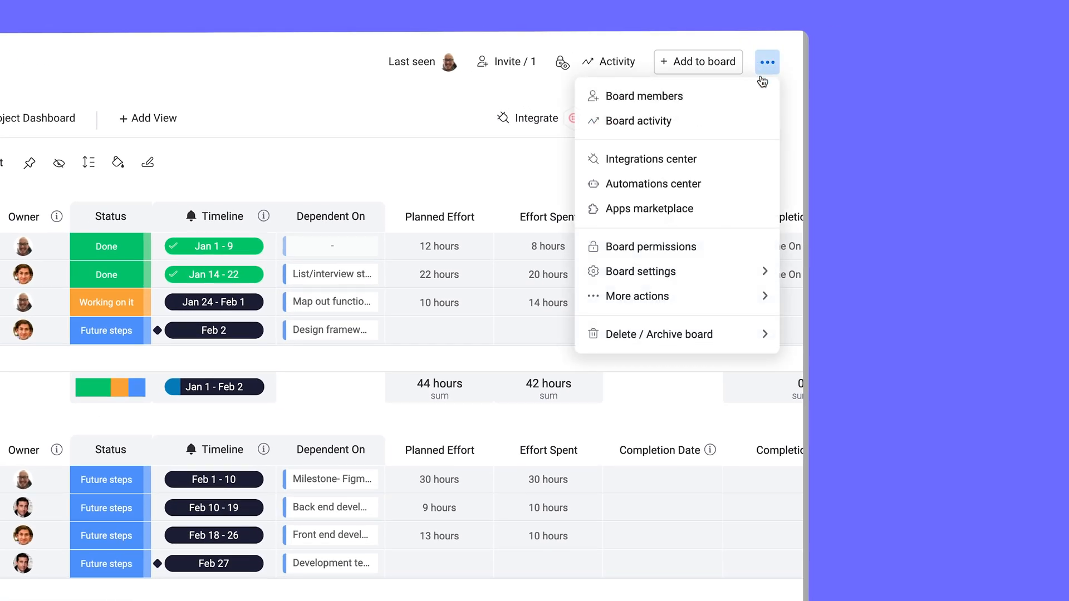
pyautogui.click(637, 296)
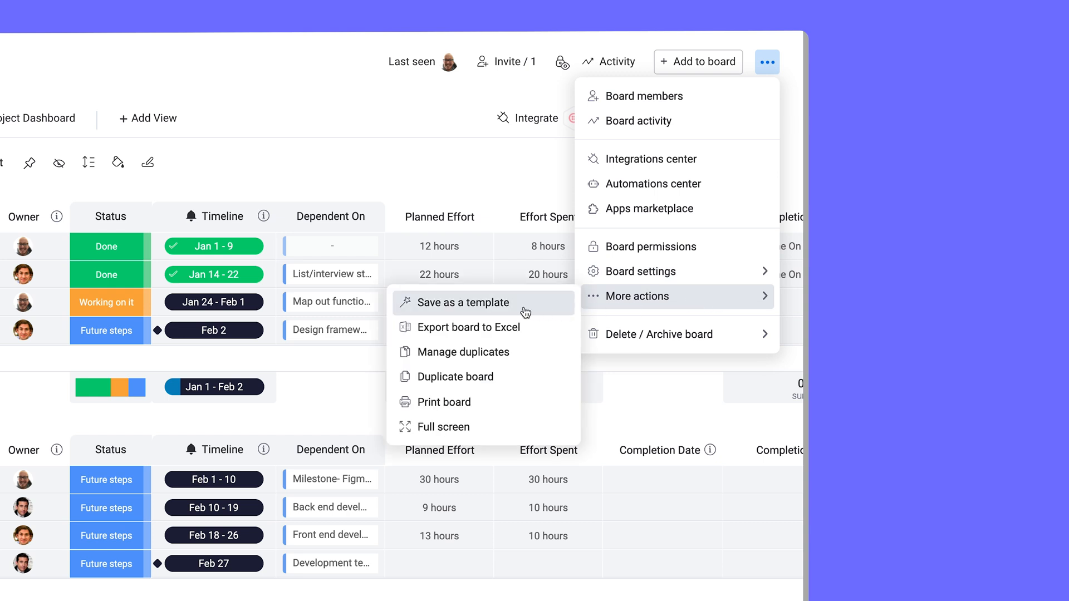
pyautogui.click(465, 303)
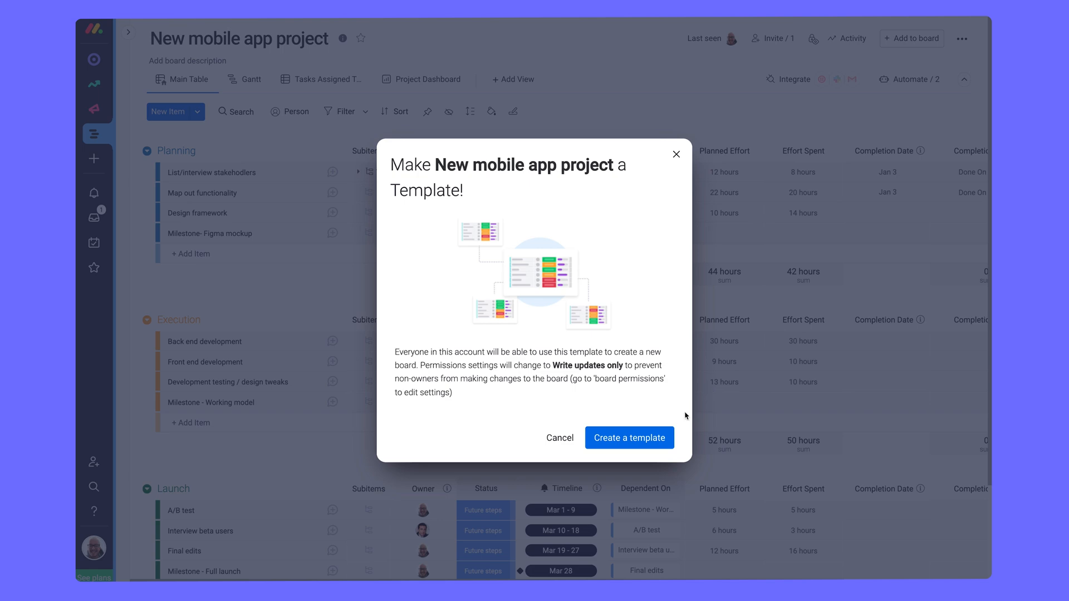
pyautogui.click(628, 437)
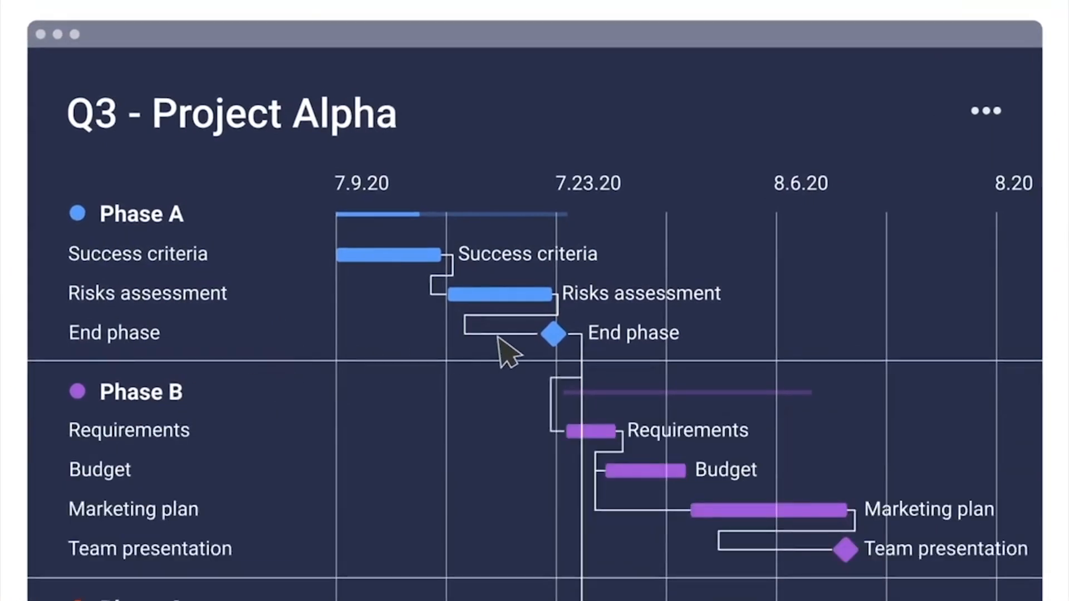
# Step: Drag Phase A's End phase milestone later, shifting the dependent Phase B tasks along
pyautogui.moveTo(552, 335); pyautogui.dragTo(634, 335)
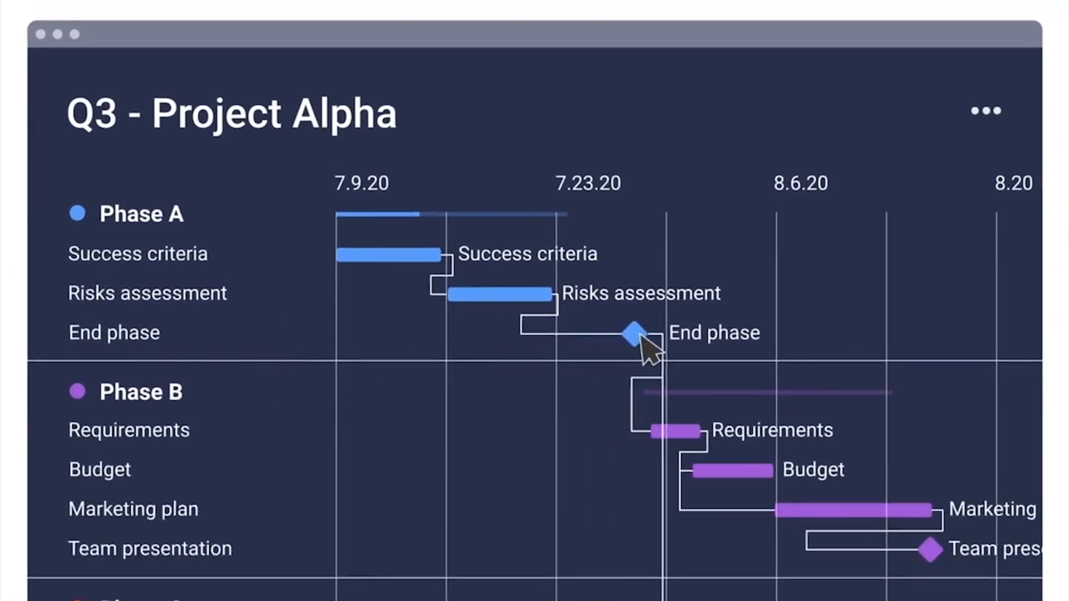